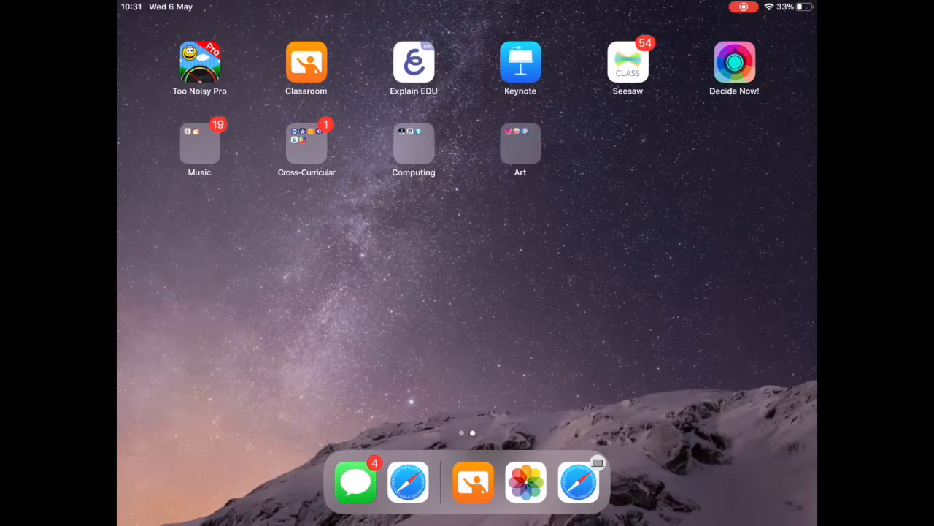
- Open the Cross-Curricular folder and launch Socrative Teacher
left_click(306, 141)
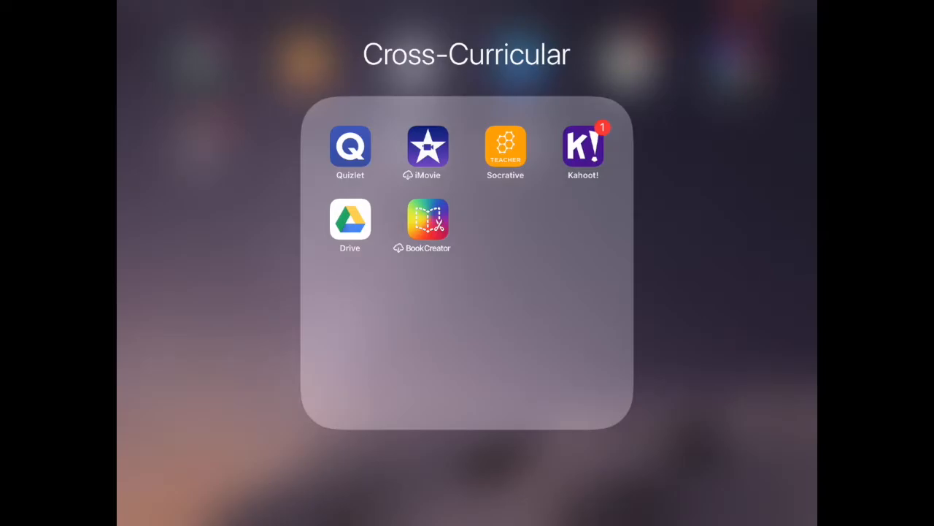
left_click(505, 144)
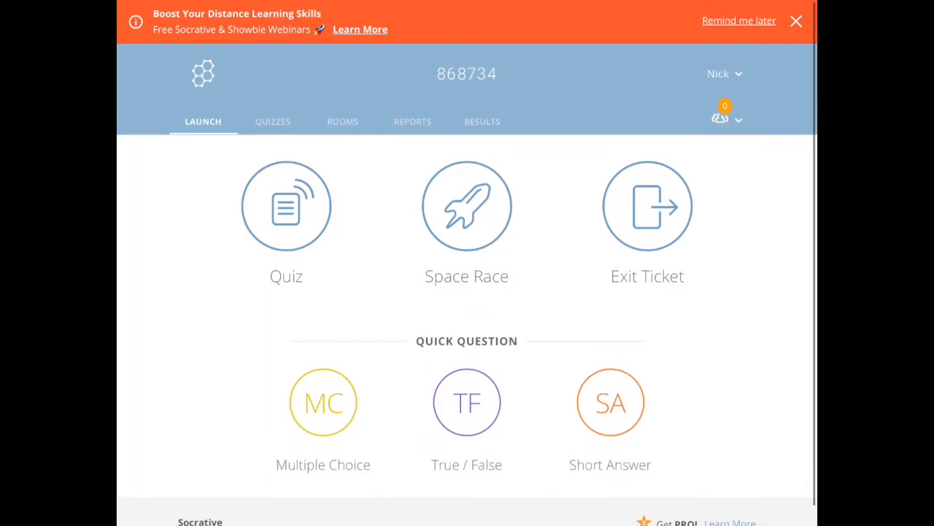
- Create a new quiz from the Quizzes list and add a multiple-choice question
left_click(273, 121)
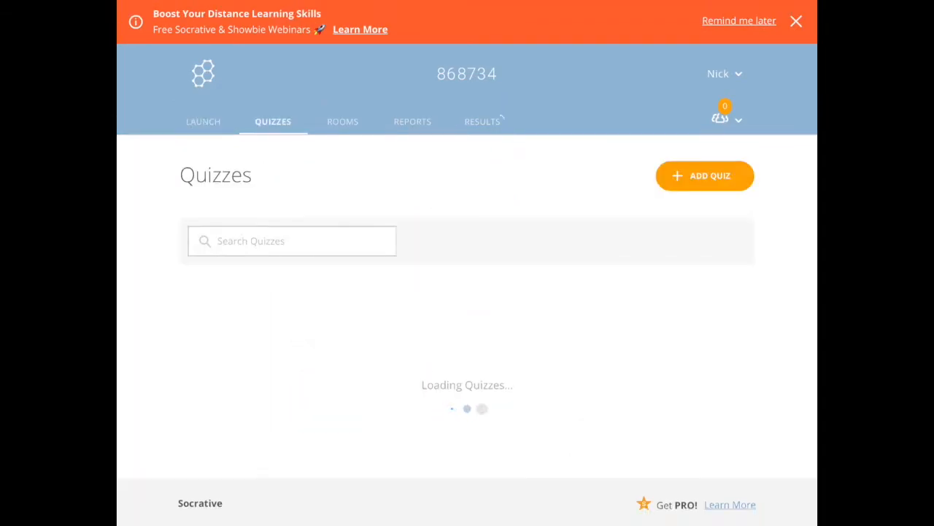
left_click(705, 175)
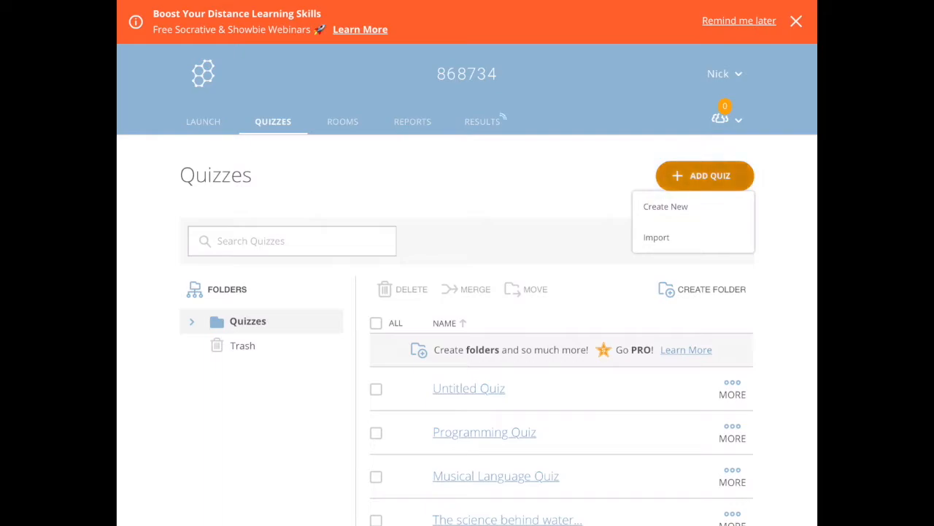
left_click(665, 205)
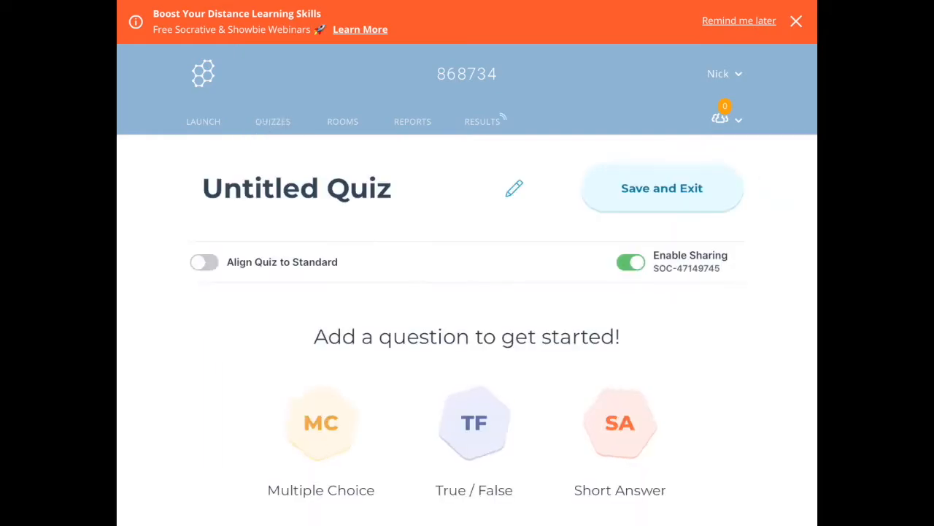
scroll("down", 3)
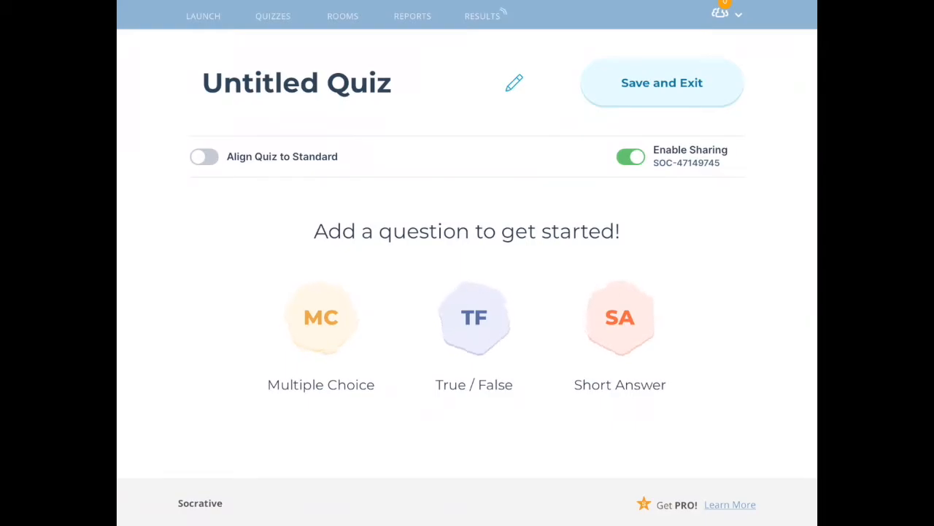
left_click(321, 318)
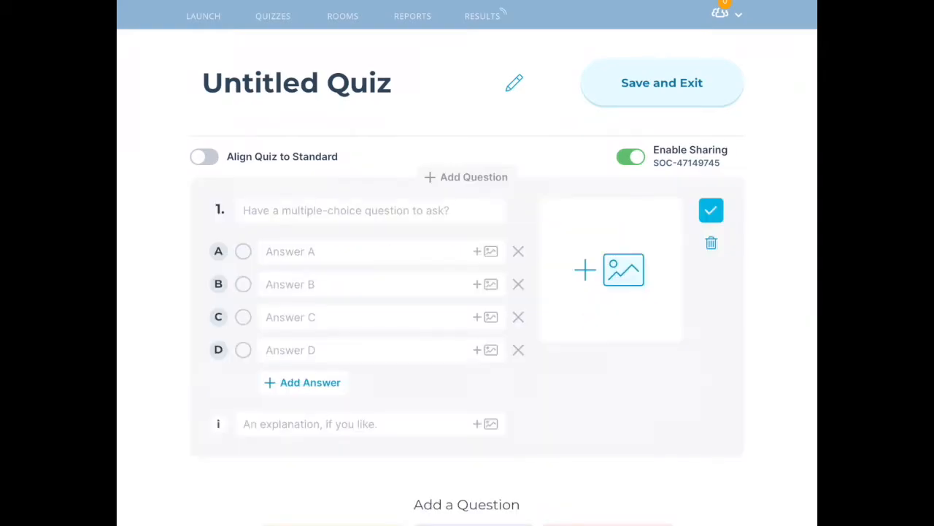
- Write question 1 with answers Glitch, Lag, Bug, Ant, mark Bug correct, and add a true/false question
left_click(370, 210)
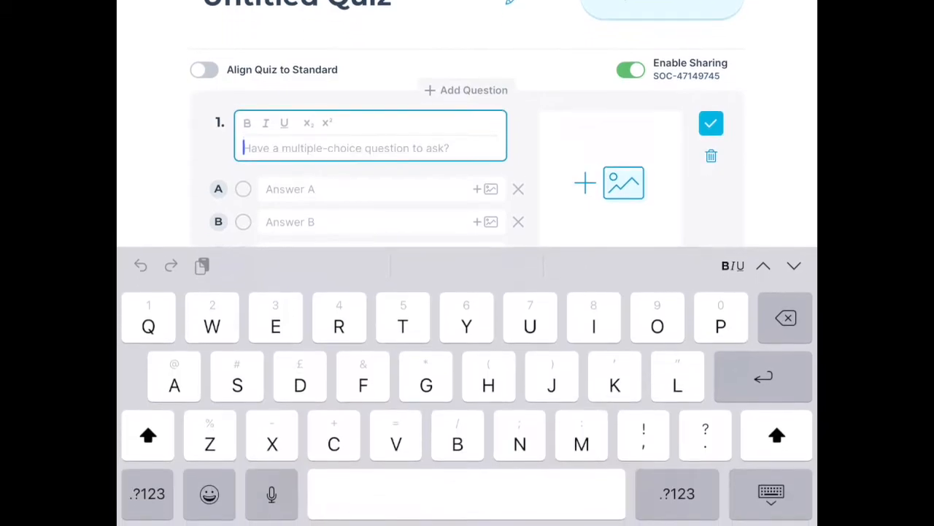
type("What is the")
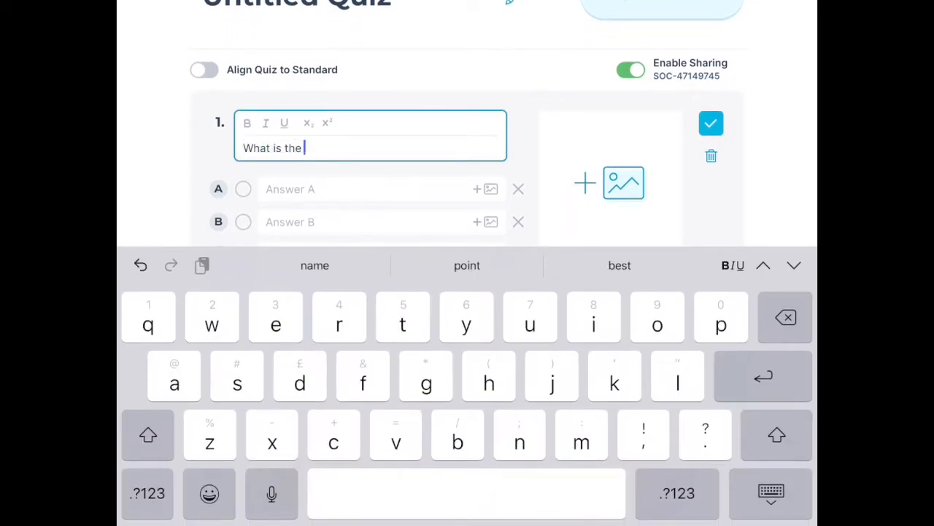
type("correct terminology for a mistake in an algorithm?")
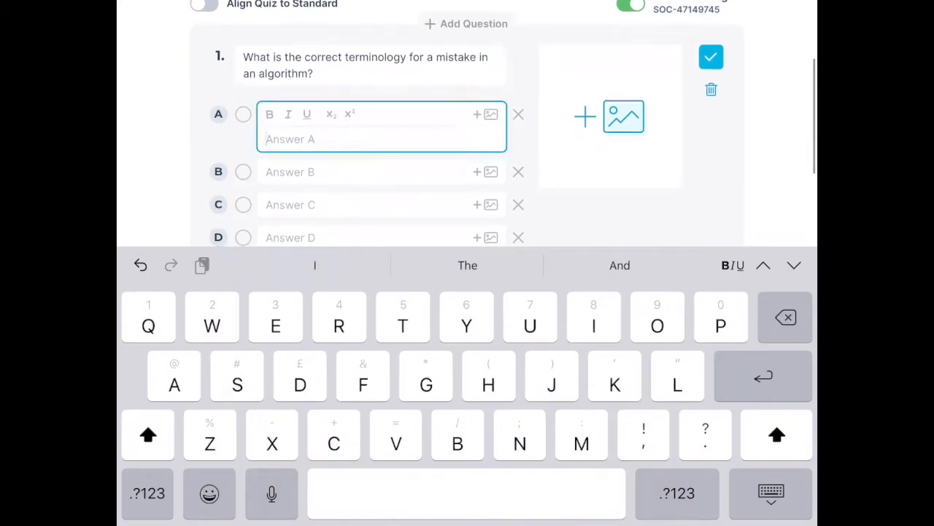
type("Glitch")
left_click(381, 204)
type("Bug")
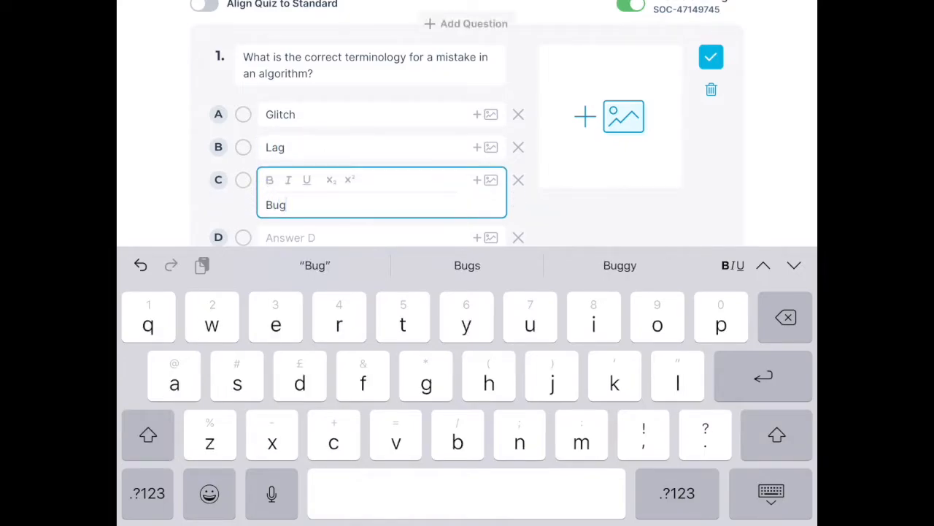
type("Ant")
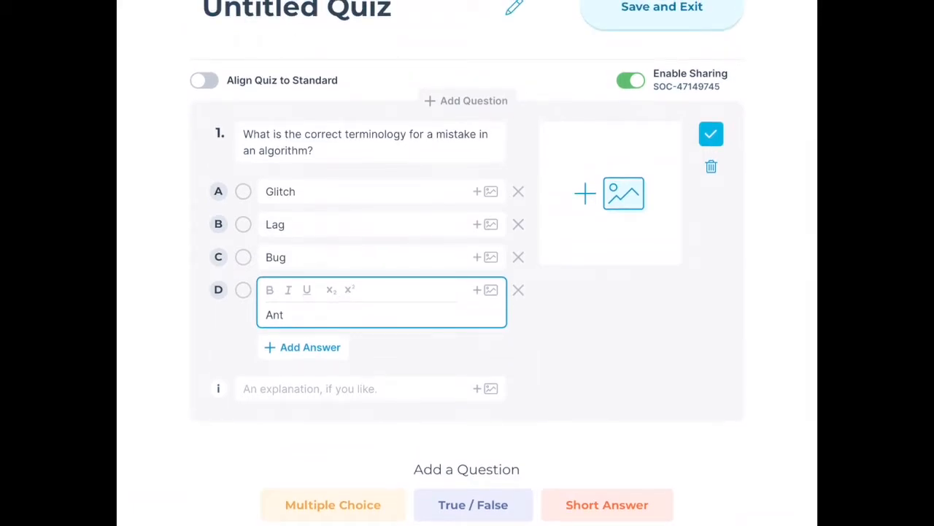
left_click(243, 257)
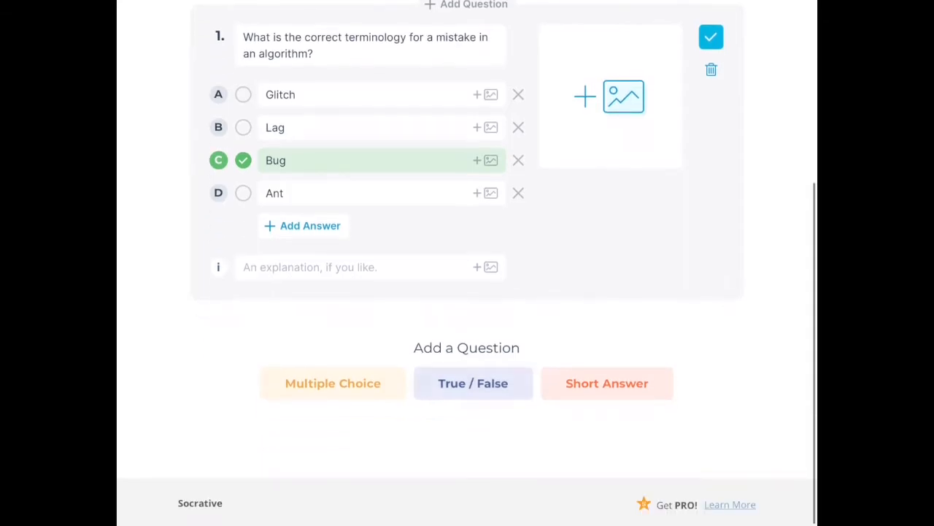
left_click(473, 383)
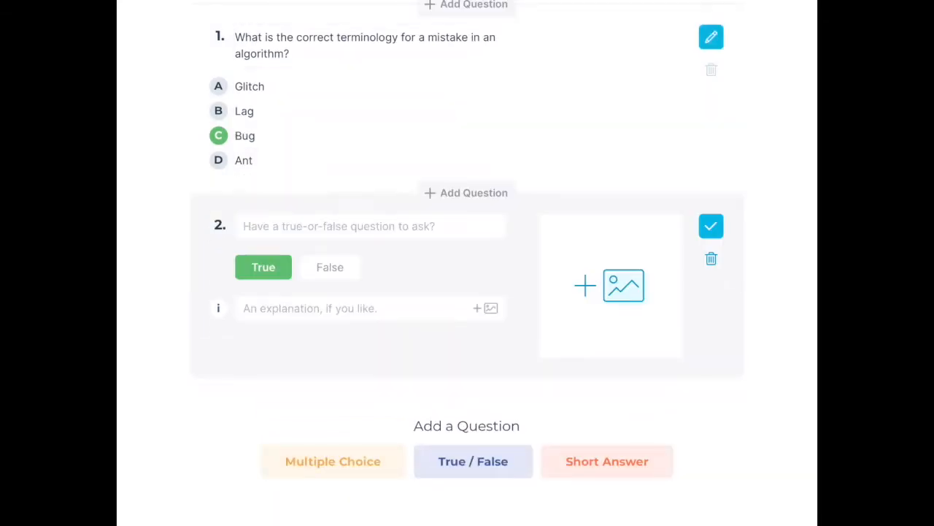
- Write true/false question 2 'A keyboard in an Input device...', mark True, and open the photo picker
left_click(350, 308)
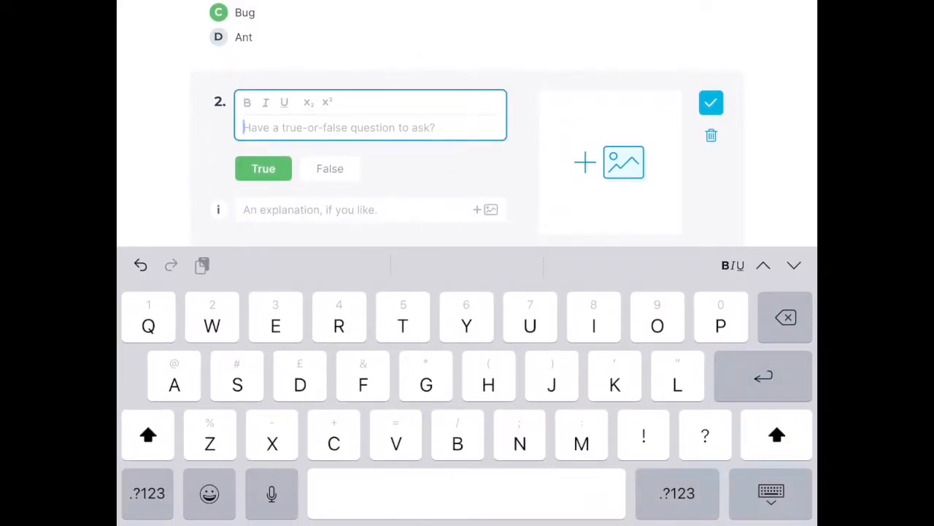
type("A keyboard in an Imput")
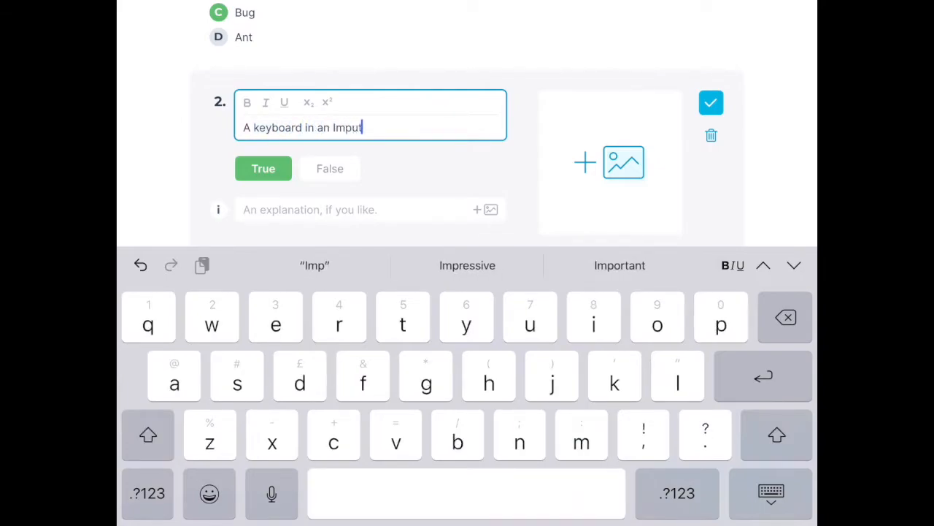
type("D")
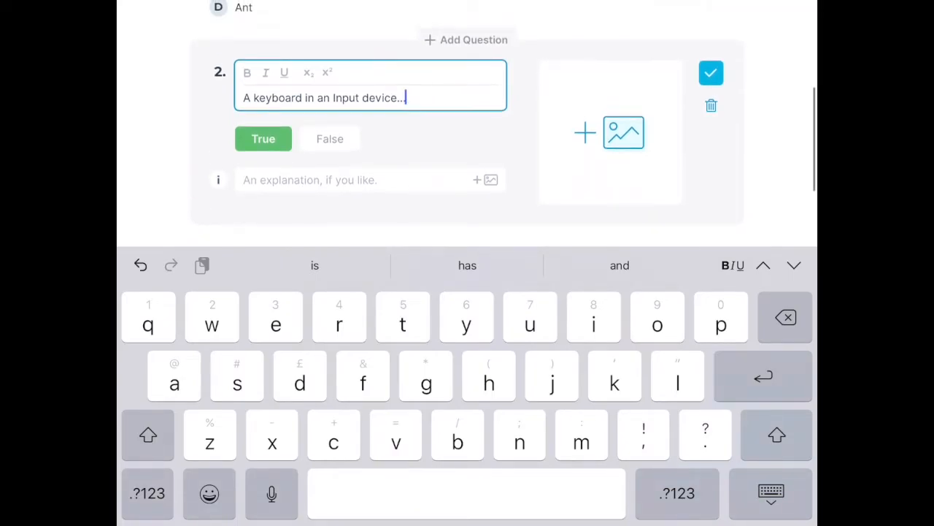
left_click(357, 179)
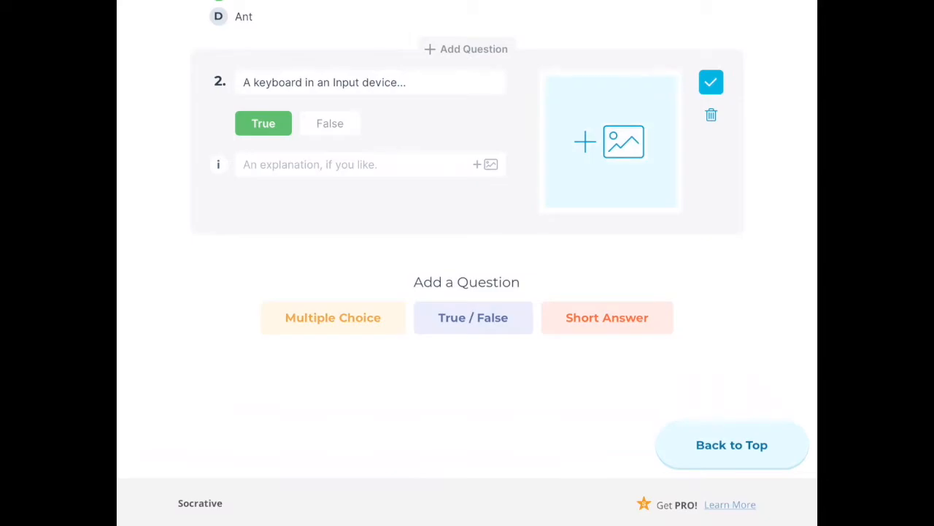
left_click(610, 140)
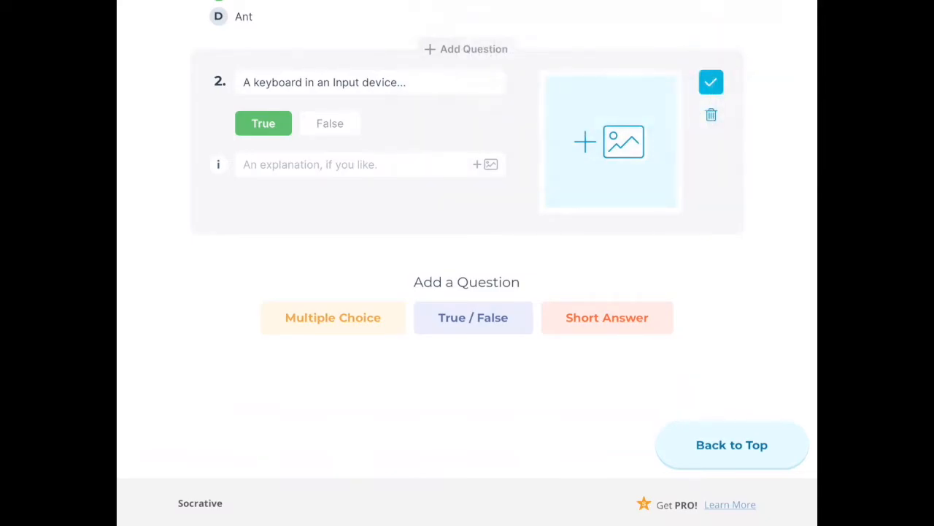
left_click(612, 141)
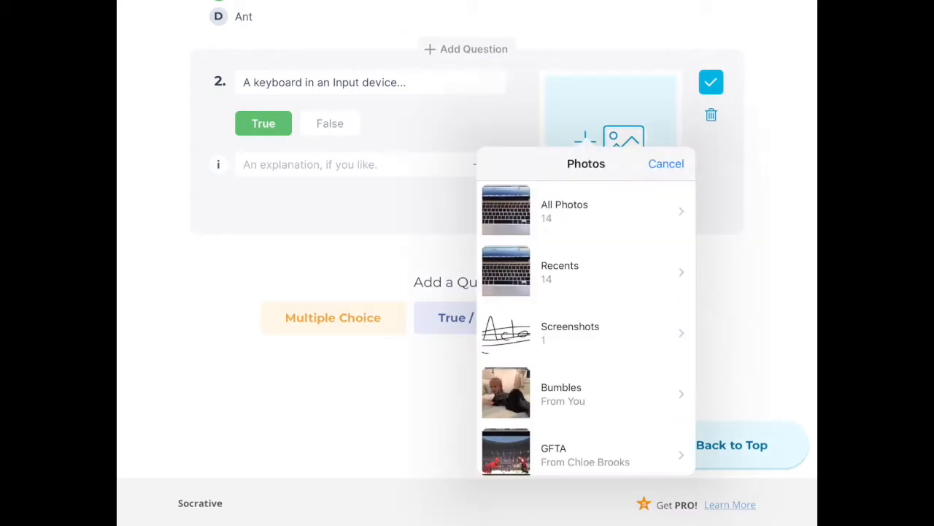
- Browse All Photos in the picker for the keyboard image
left_click(586, 271)
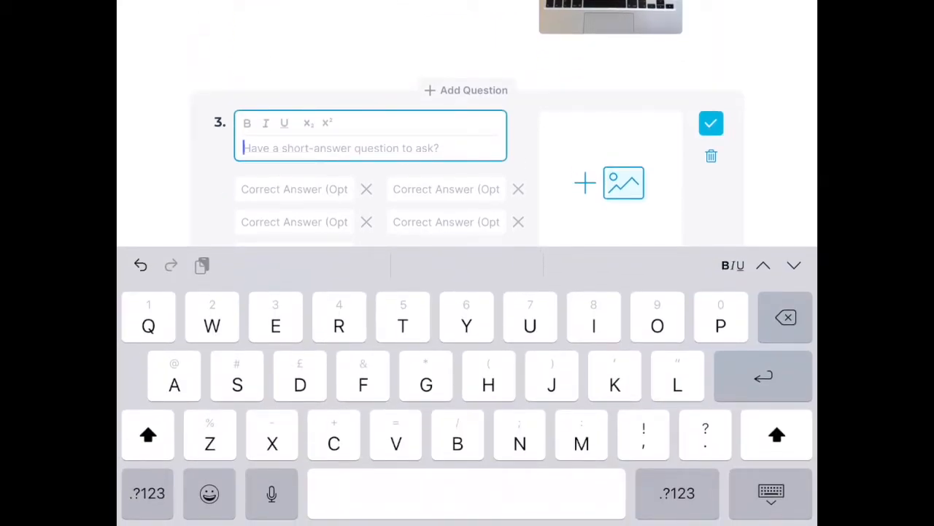
- Type question 3: 'A programming list of unambiguous commands is called'
type("A list of unambigu")
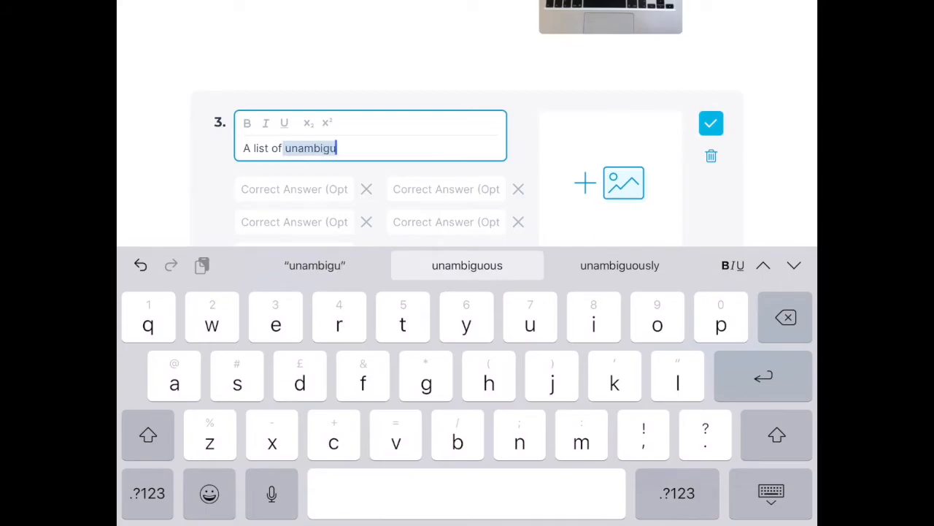
left_click(467, 265)
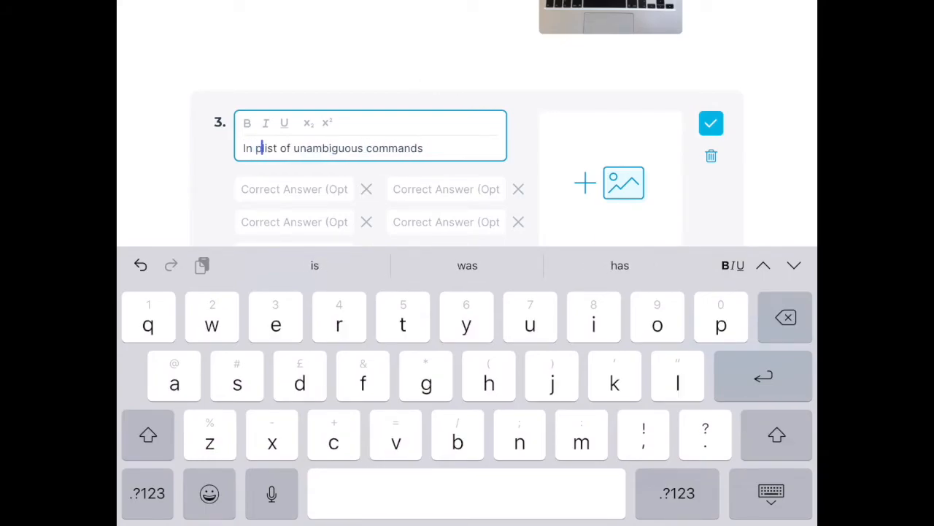
type("rogramming list of unambiguous commands is called an ___________")
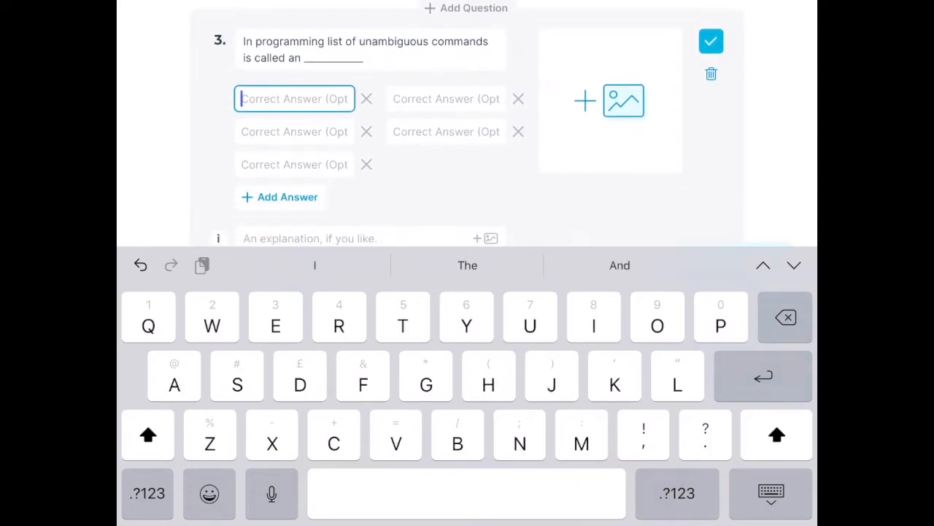
- Enter 'Algorithm' and 'algorithm' as the accepted correct answers
type("Alg")
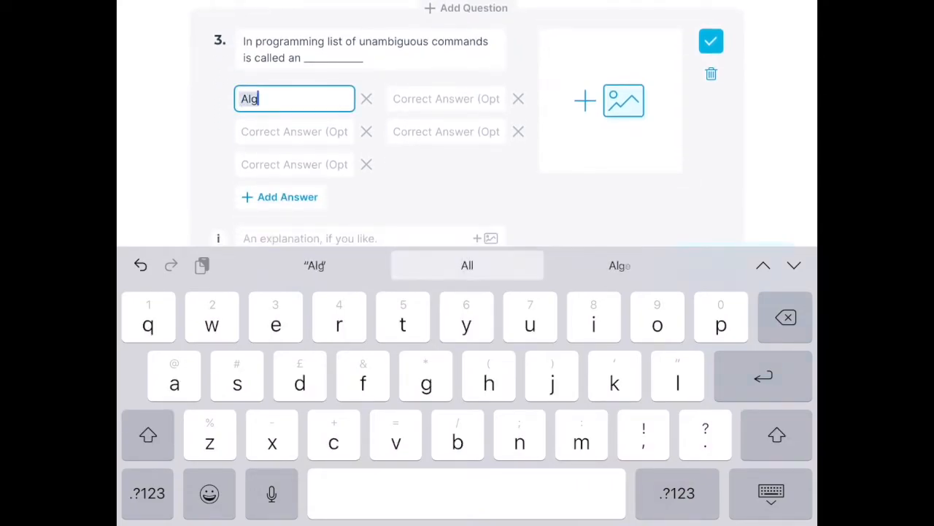
type("orithm")
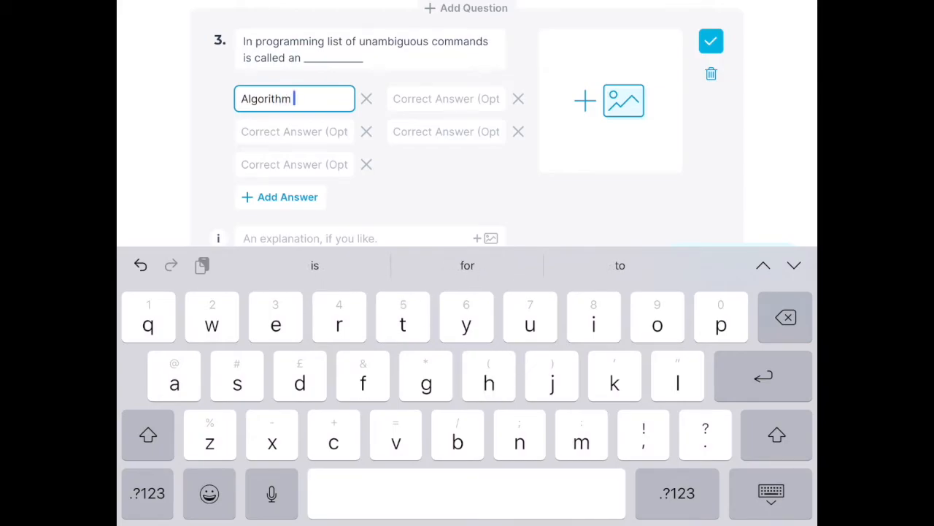
left_click(295, 132)
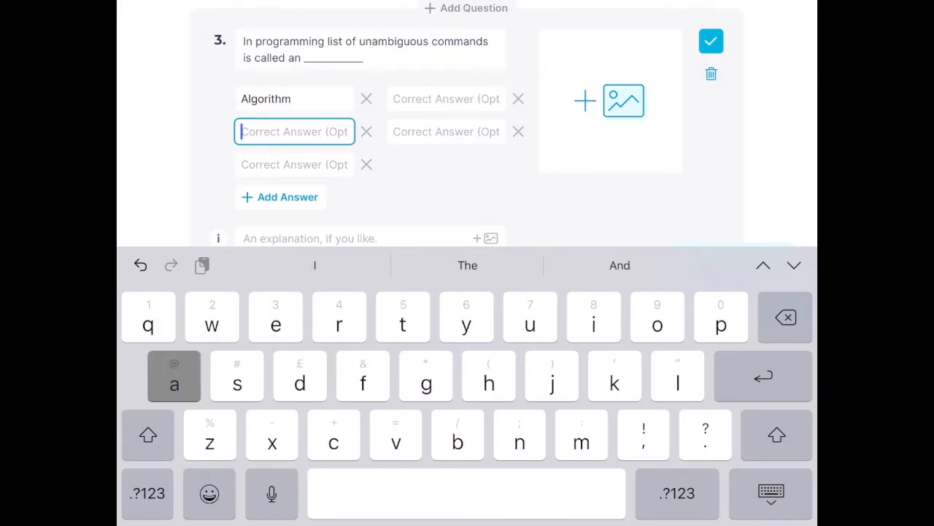
type("algor")
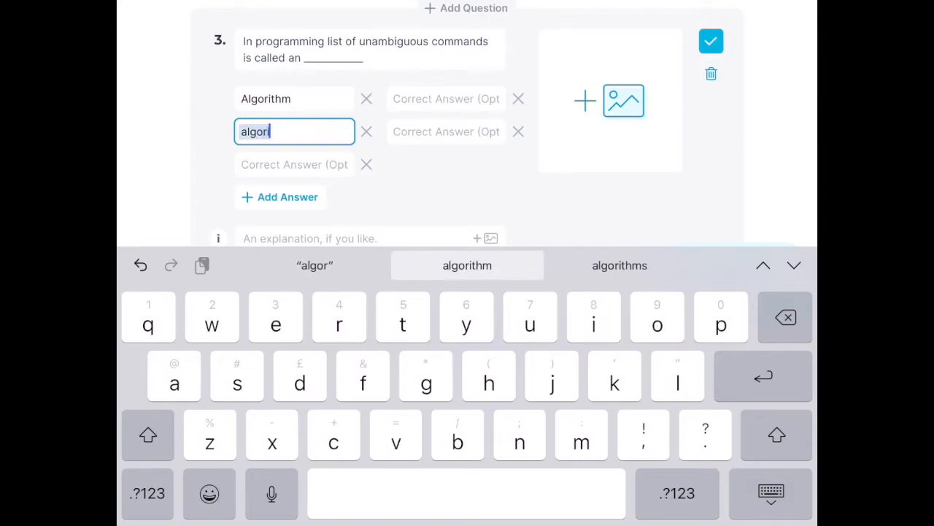
left_click(467, 265)
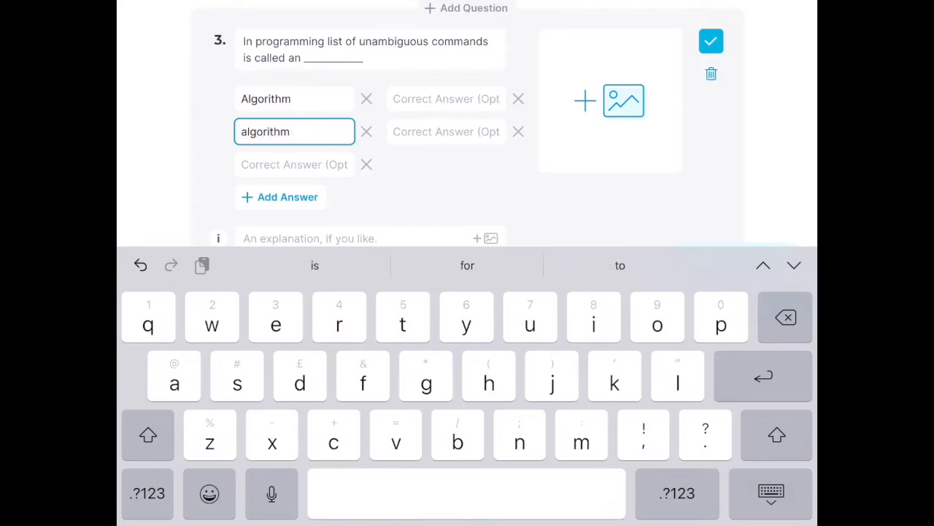
scroll("down", 3)
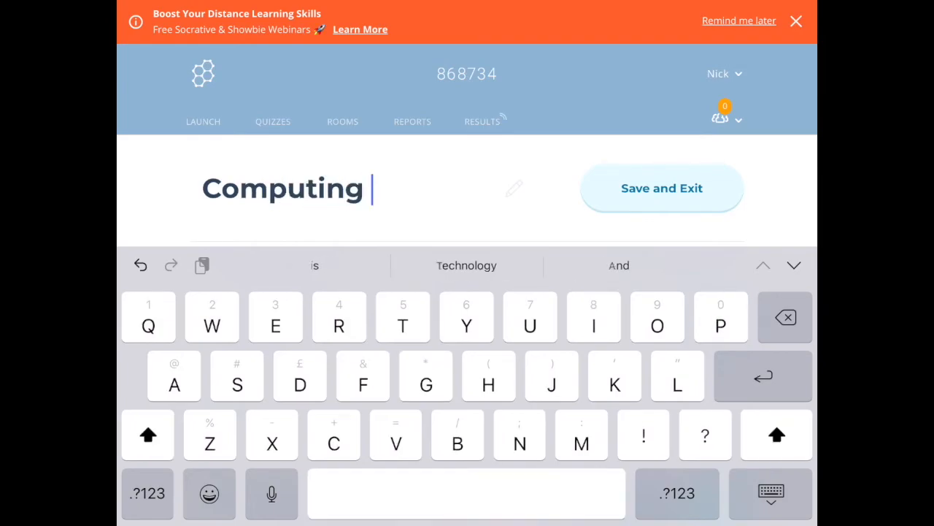
- Retitle the quiz 'Computing Quiz' and save and exit
type("Quiz")
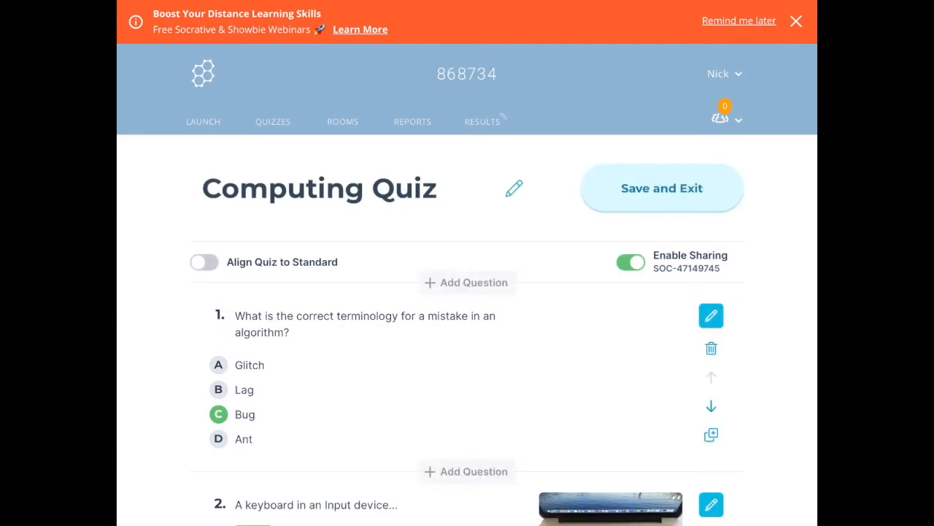
left_click(662, 188)
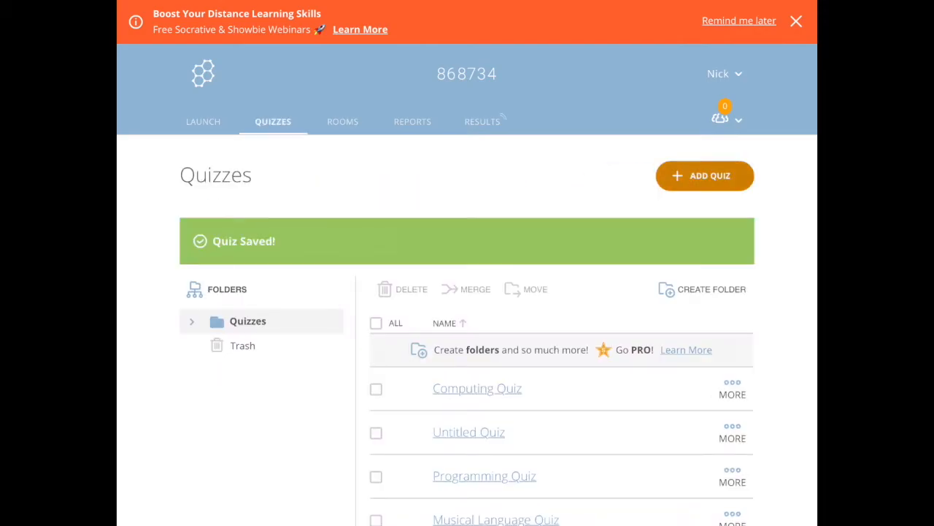
- On the Launch page, choose to launch a saved quiz
left_click(203, 122)
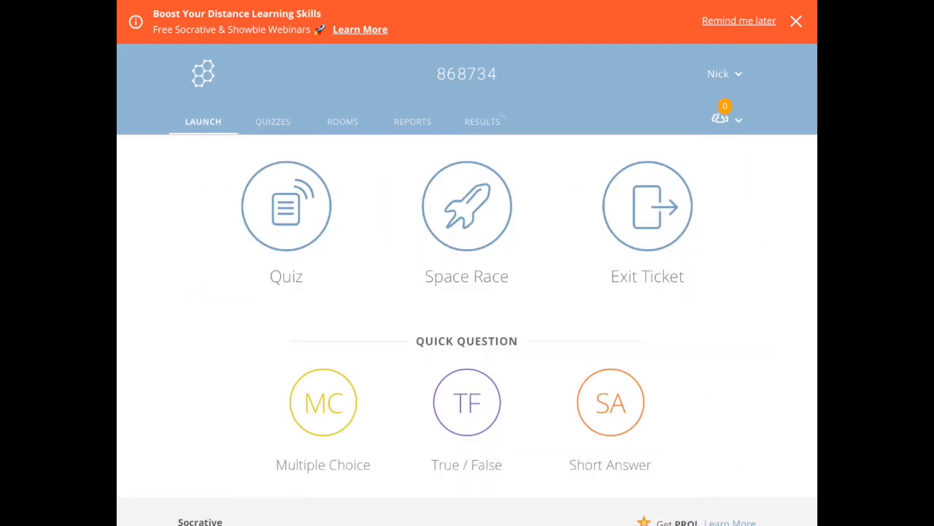
scroll("down", 3)
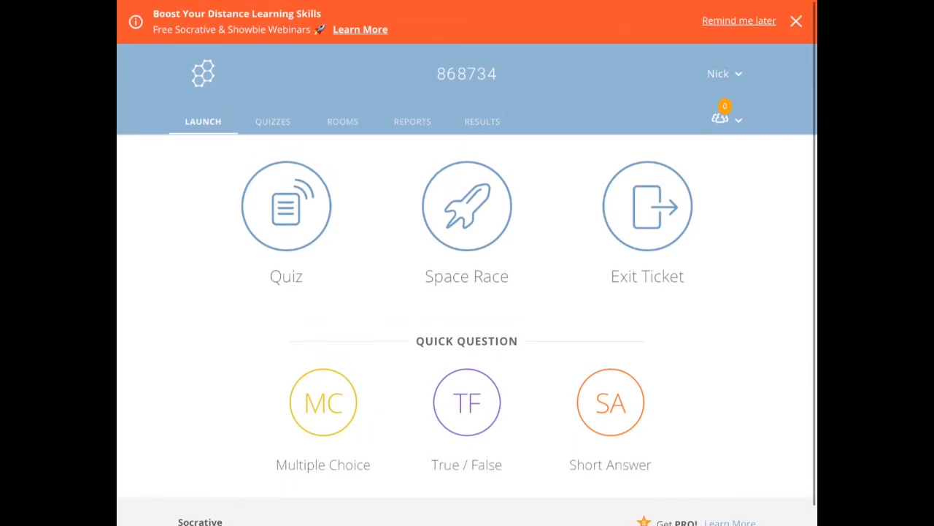
left_click(286, 206)
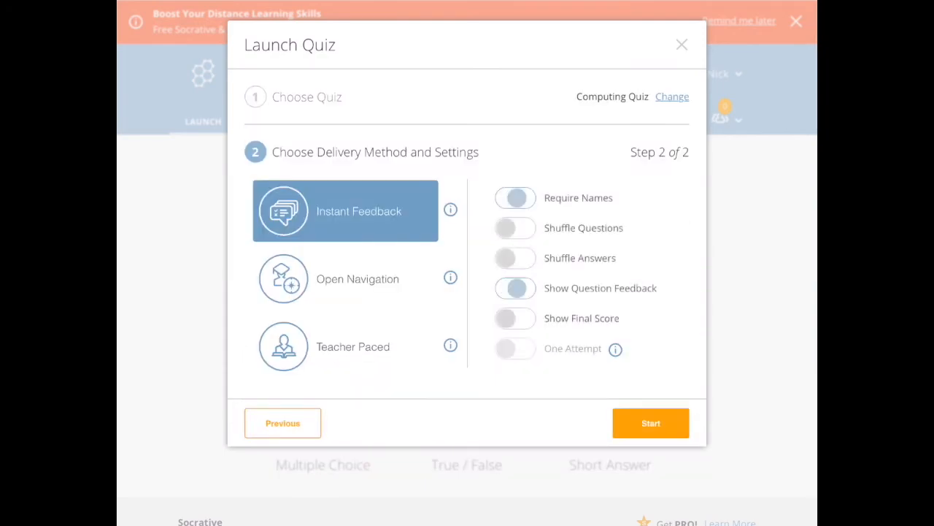
- Start Computing Quiz with Instant Feedback delivery
left_click(515, 198)
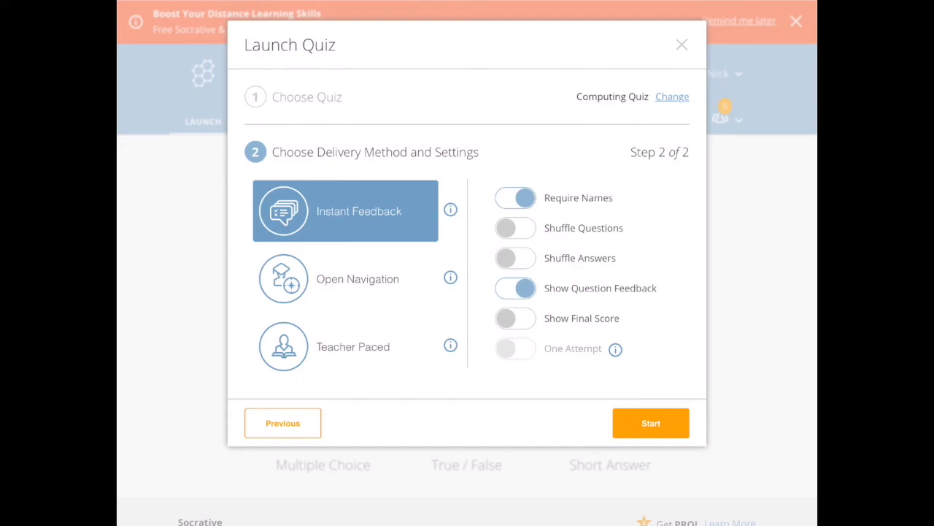
left_click(650, 423)
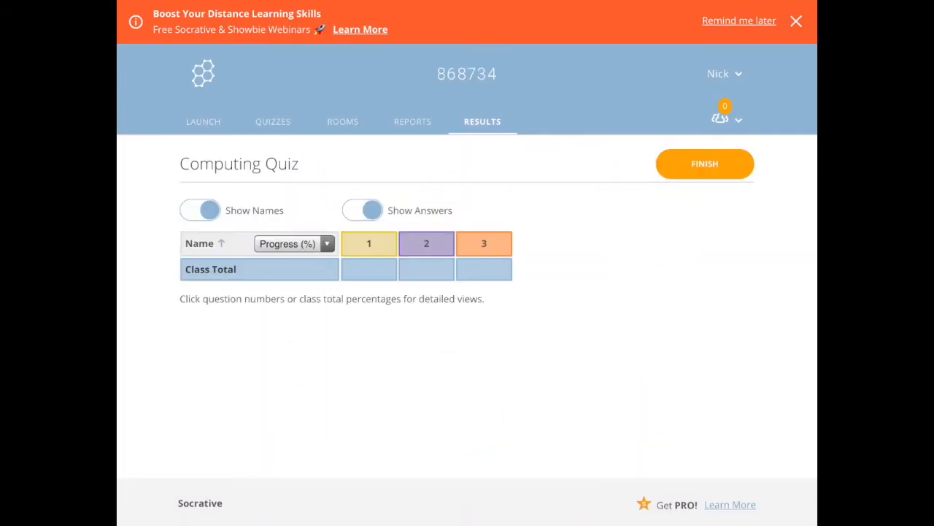